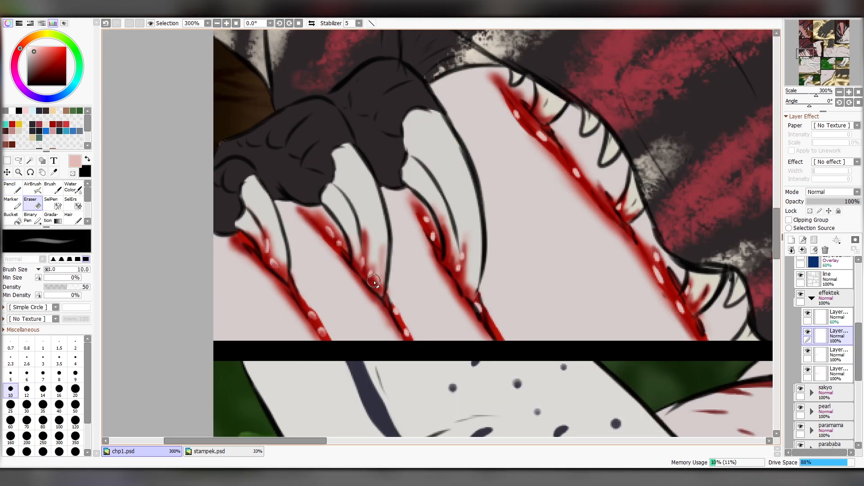
Paint red blood streaks along the claw gashes and wash dark shadow over the creature's head panel.
click(216, 22)
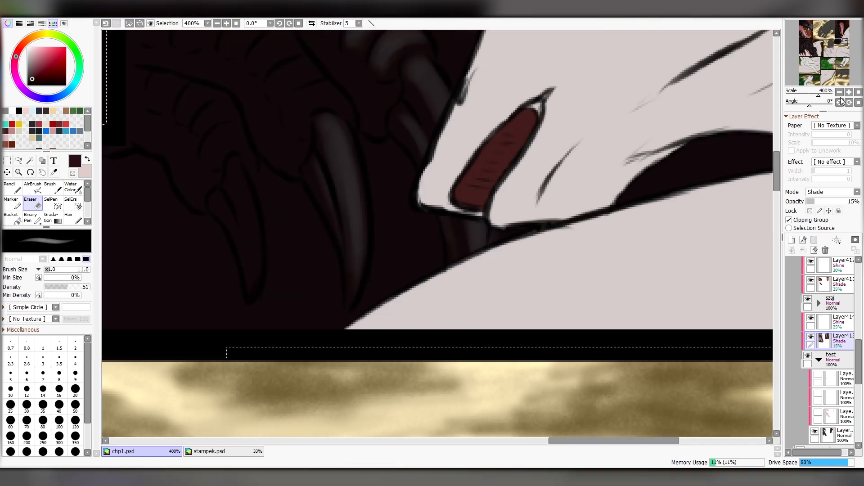
Airbrush soft shading and highlights on the pale dinosaur's head and glowing red eye using clipped Shade and Shine layers.
click(217, 24)
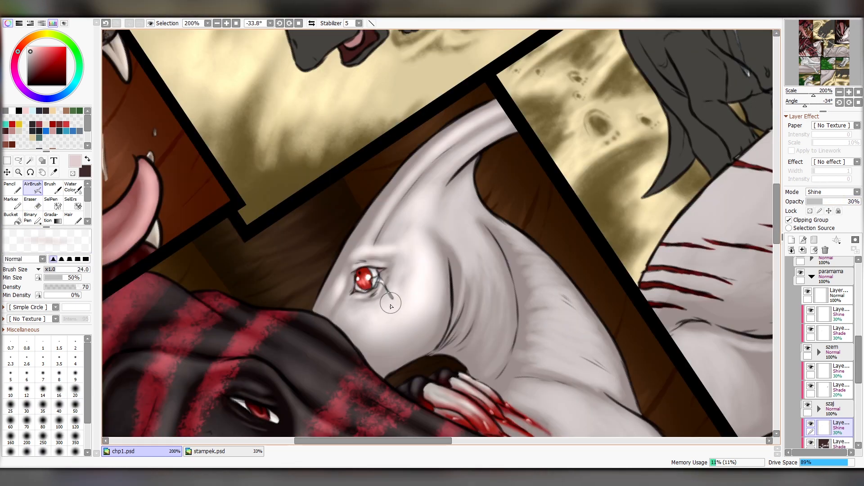
Lasso the black dinosaur's body and feet and airbrush soft shading and highlights on clipped Shade and Shine layers.
click(217, 23)
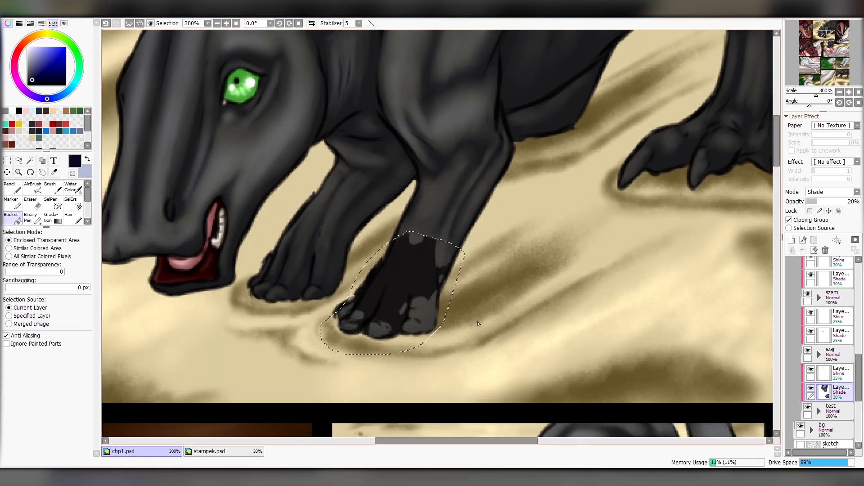
click(33, 185)
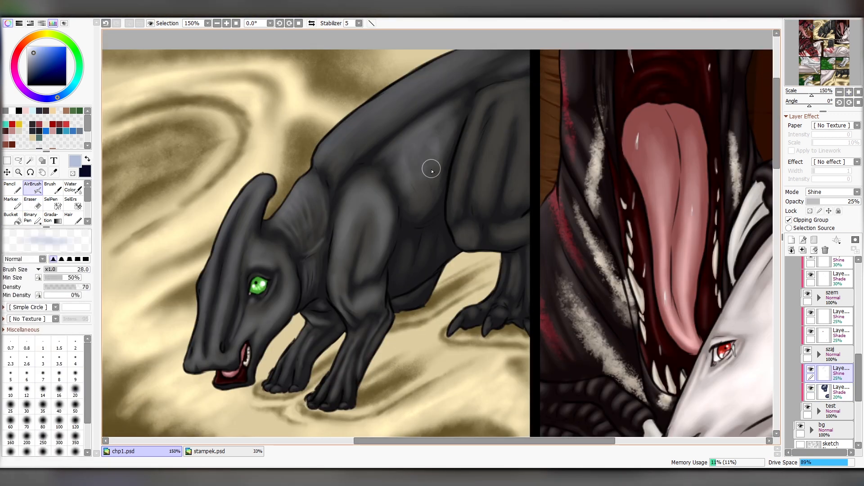